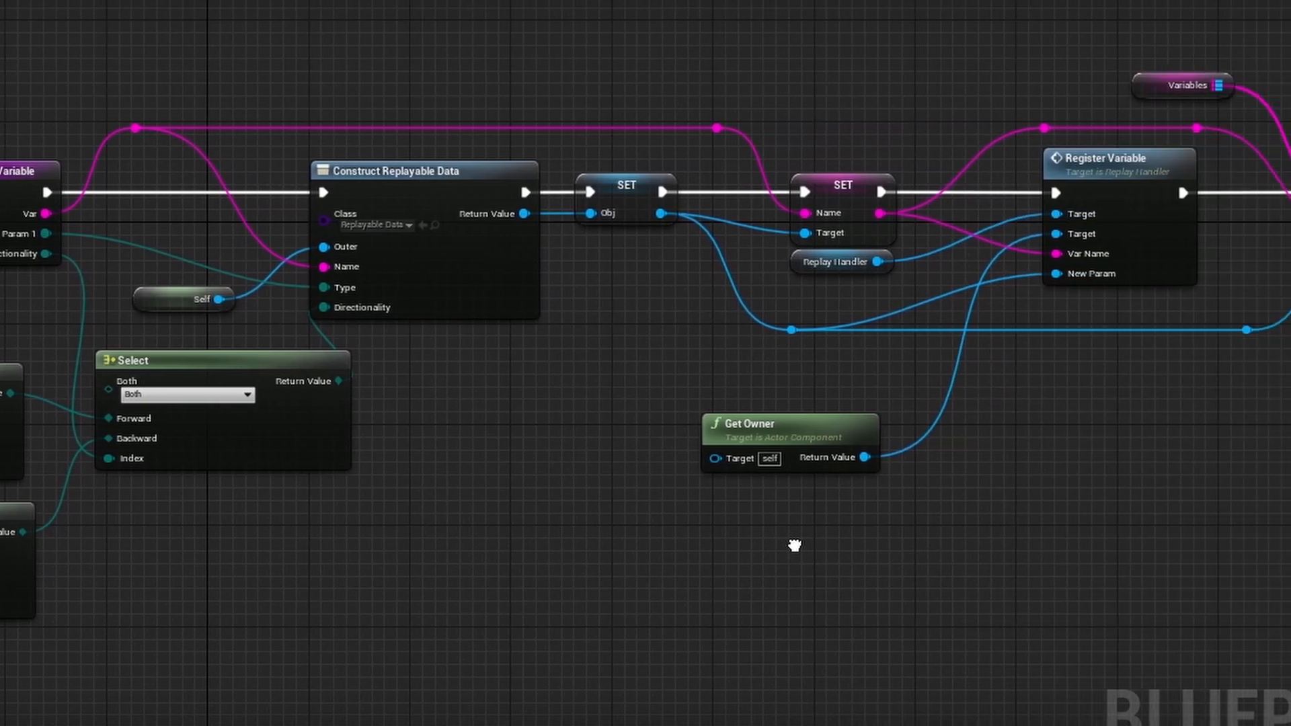
drag(795, 546, 507, 546)
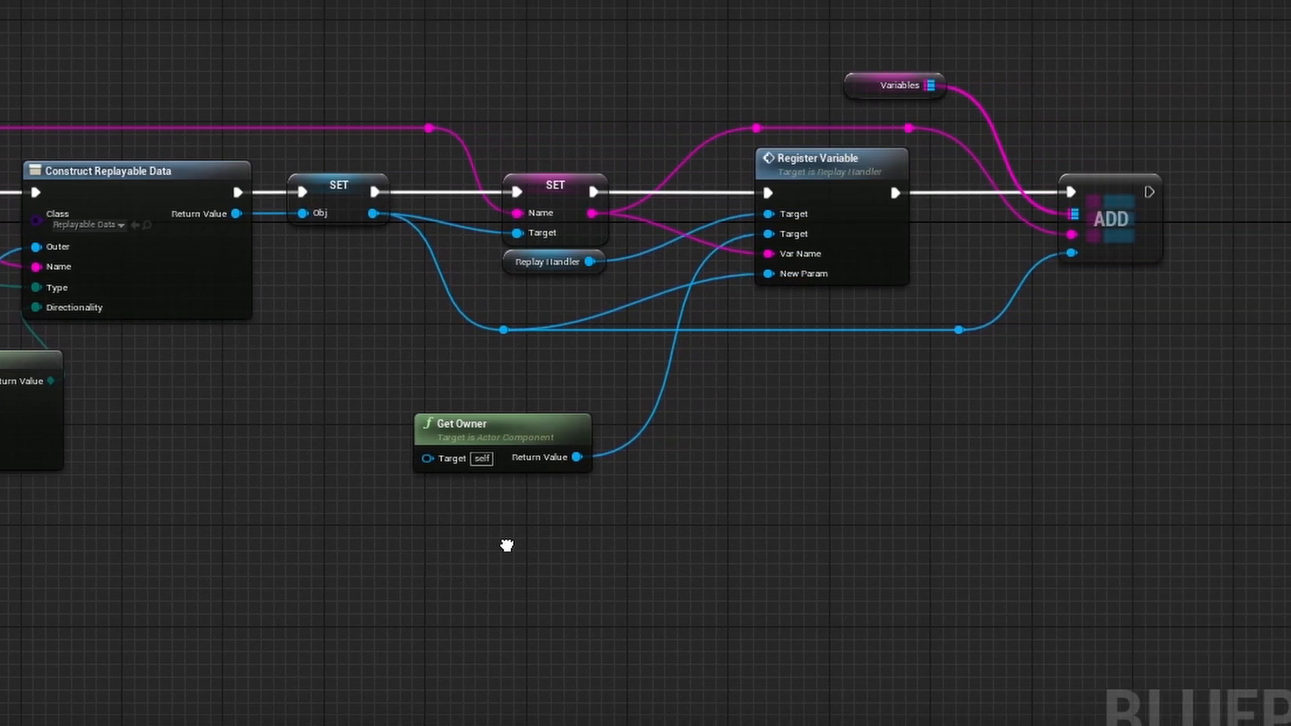